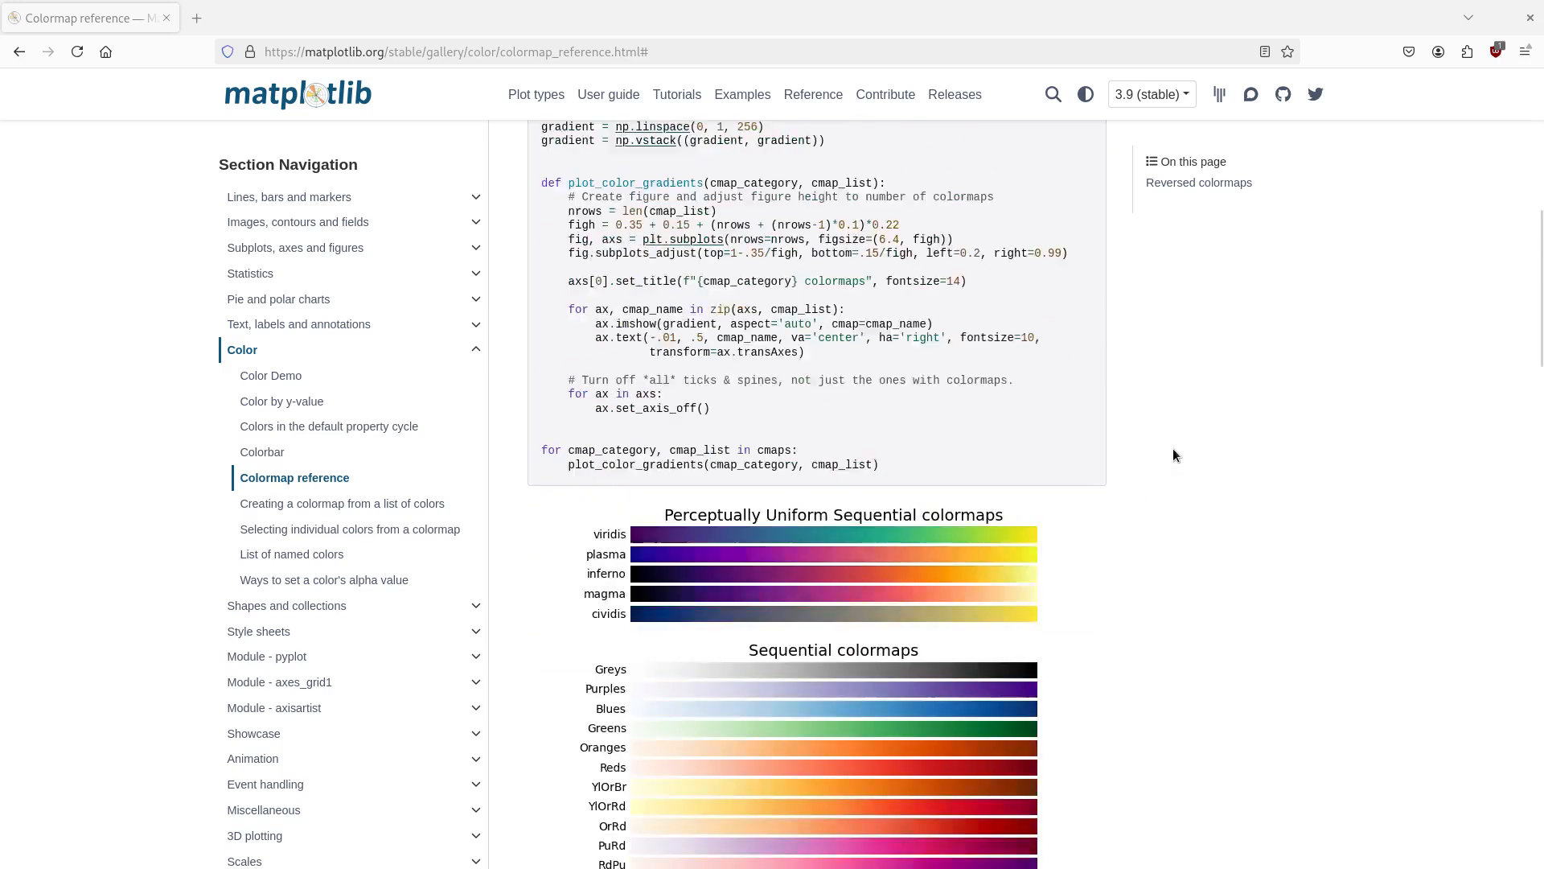
Zoom into the test.svg plot to check the trace stays crisp, then zoom partway back out
scroll("down", 3)
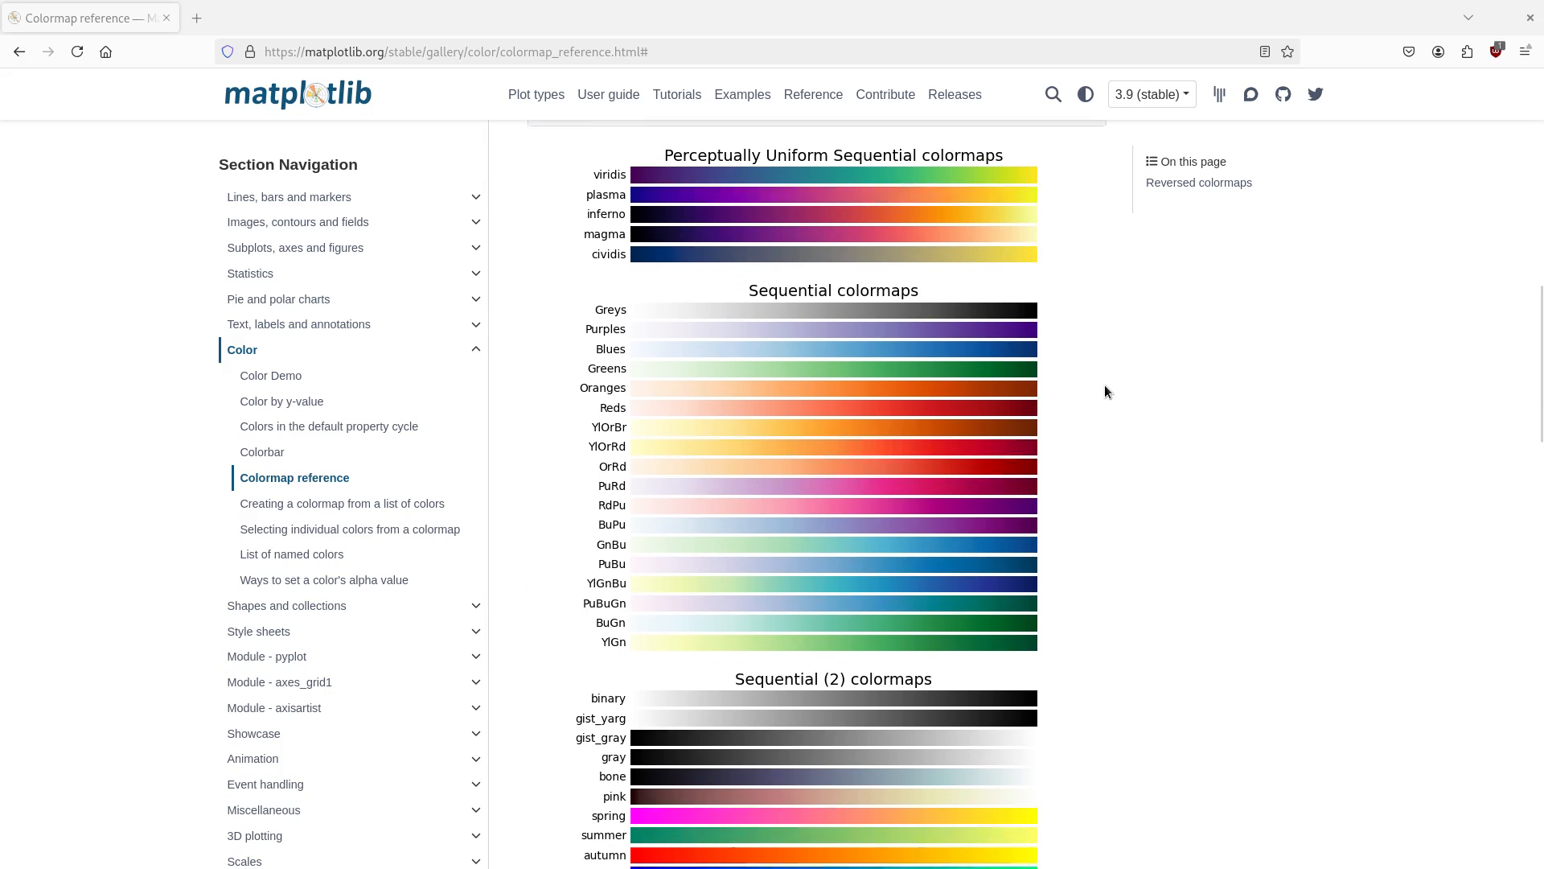
scroll("down", 3)
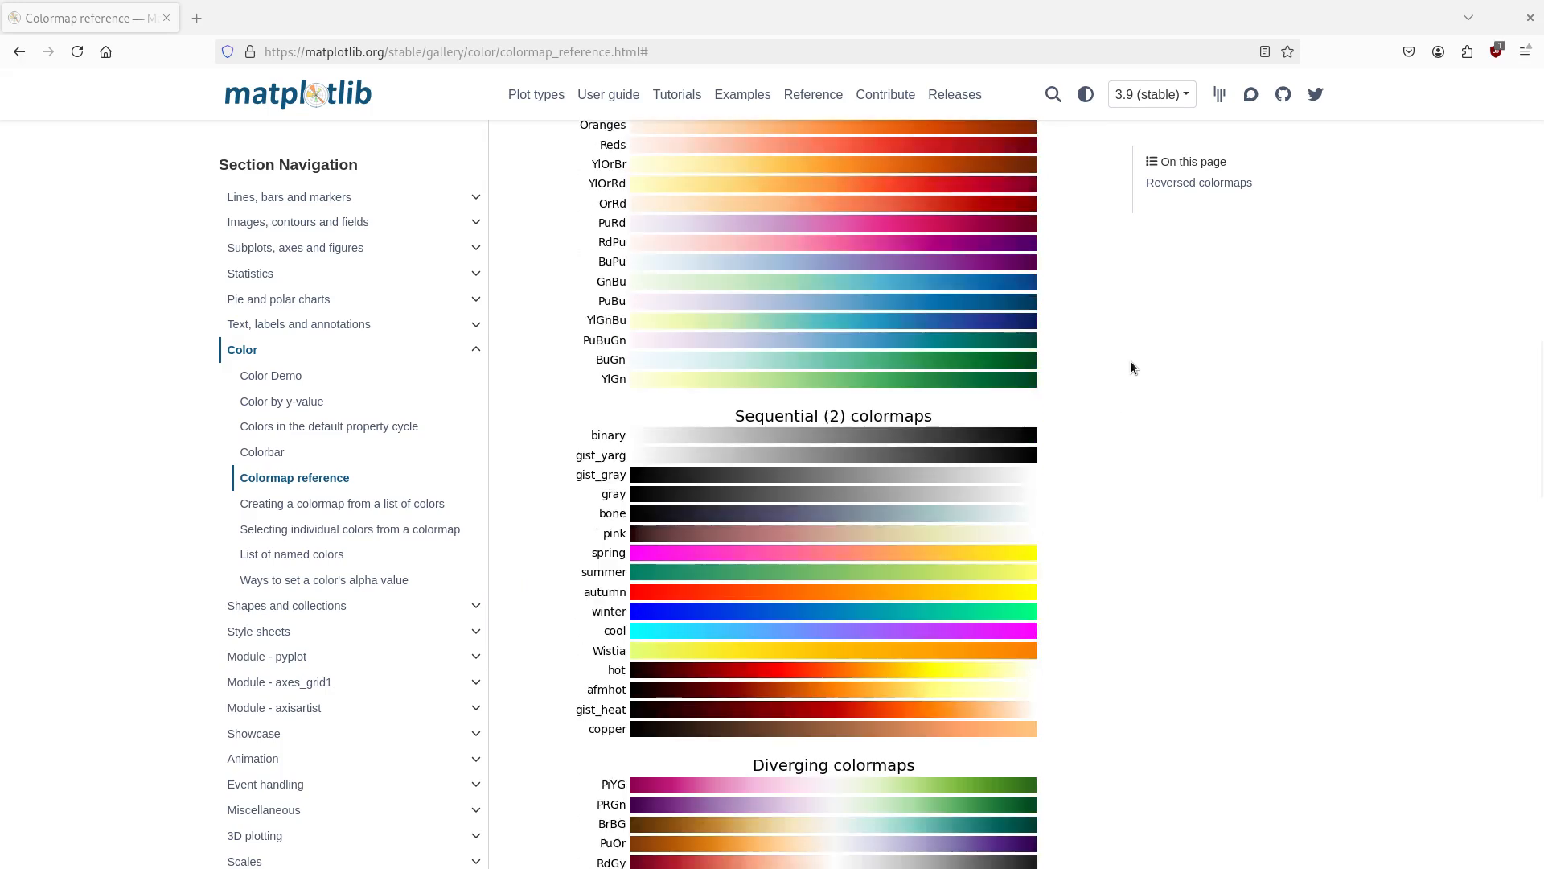
scroll("down", 3)
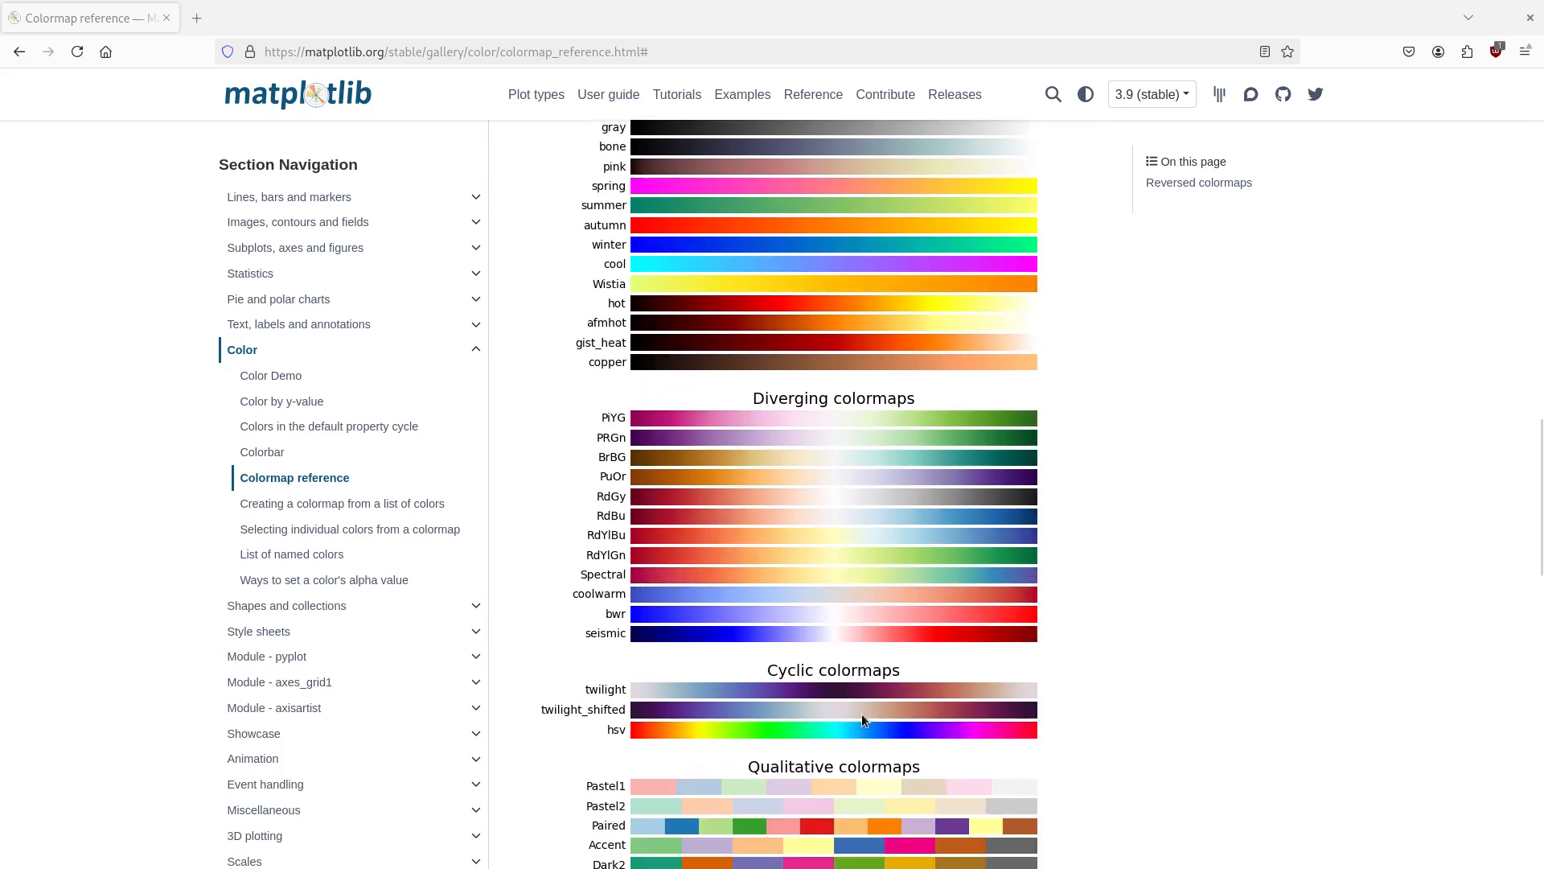
scroll("up", 3)
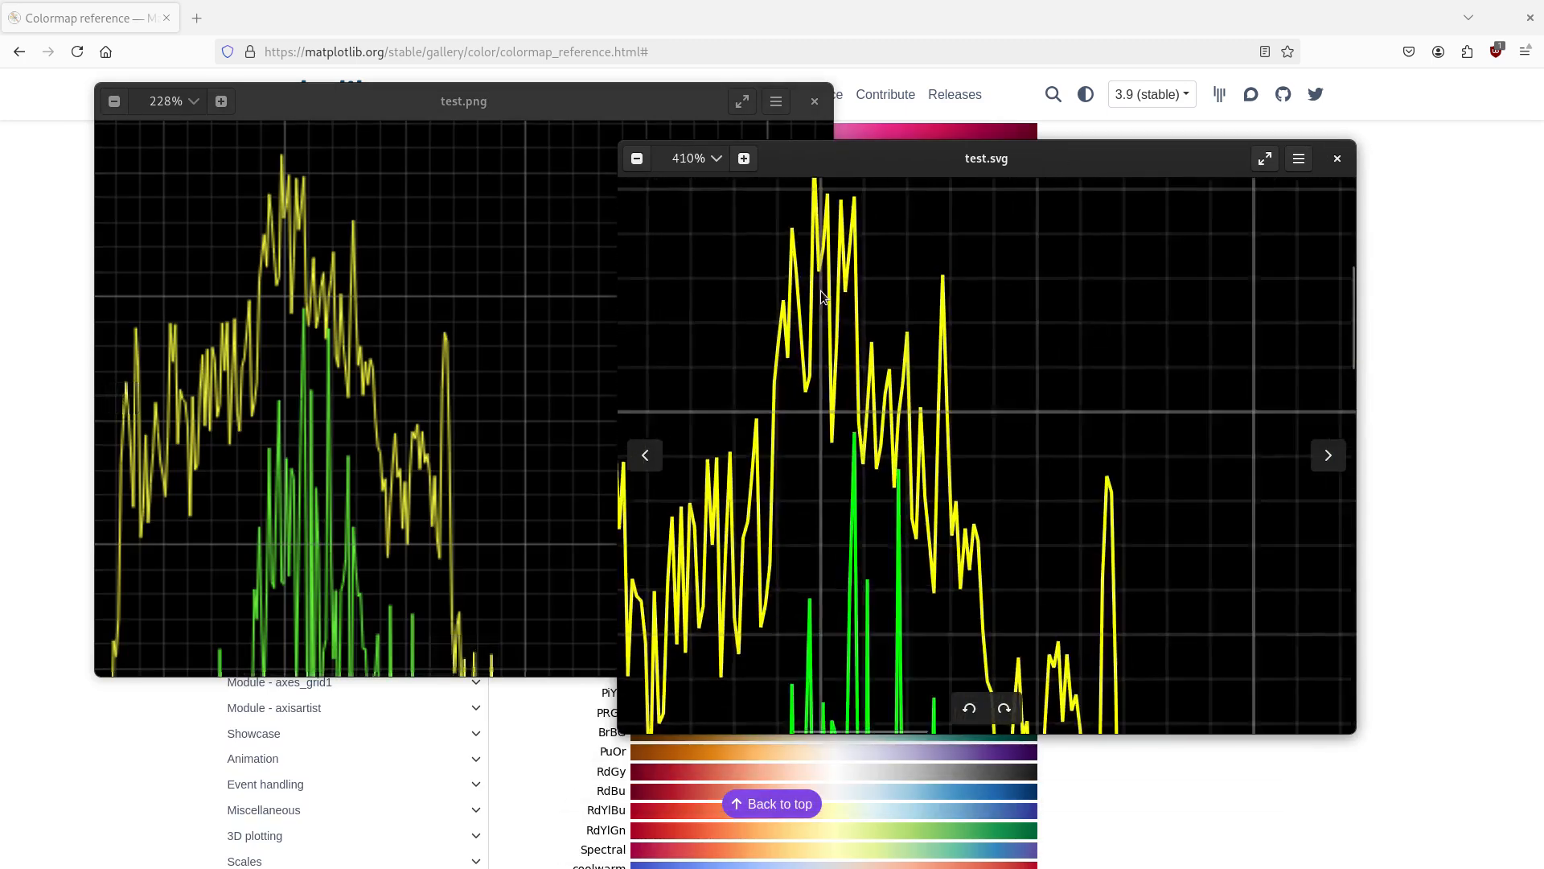
left_click(743, 160)
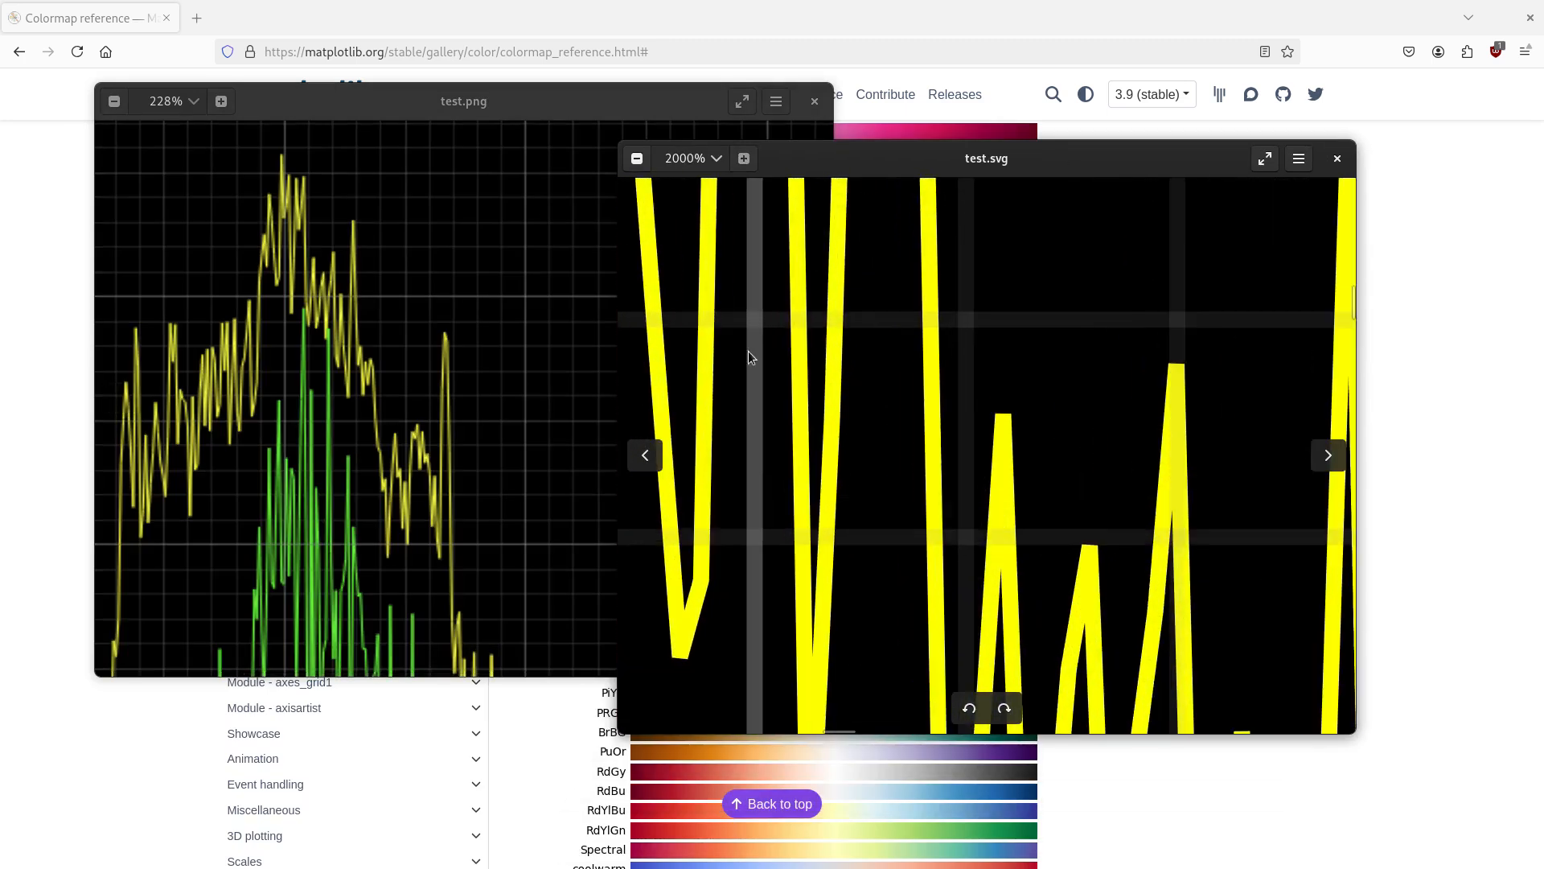
left_click(637, 159)
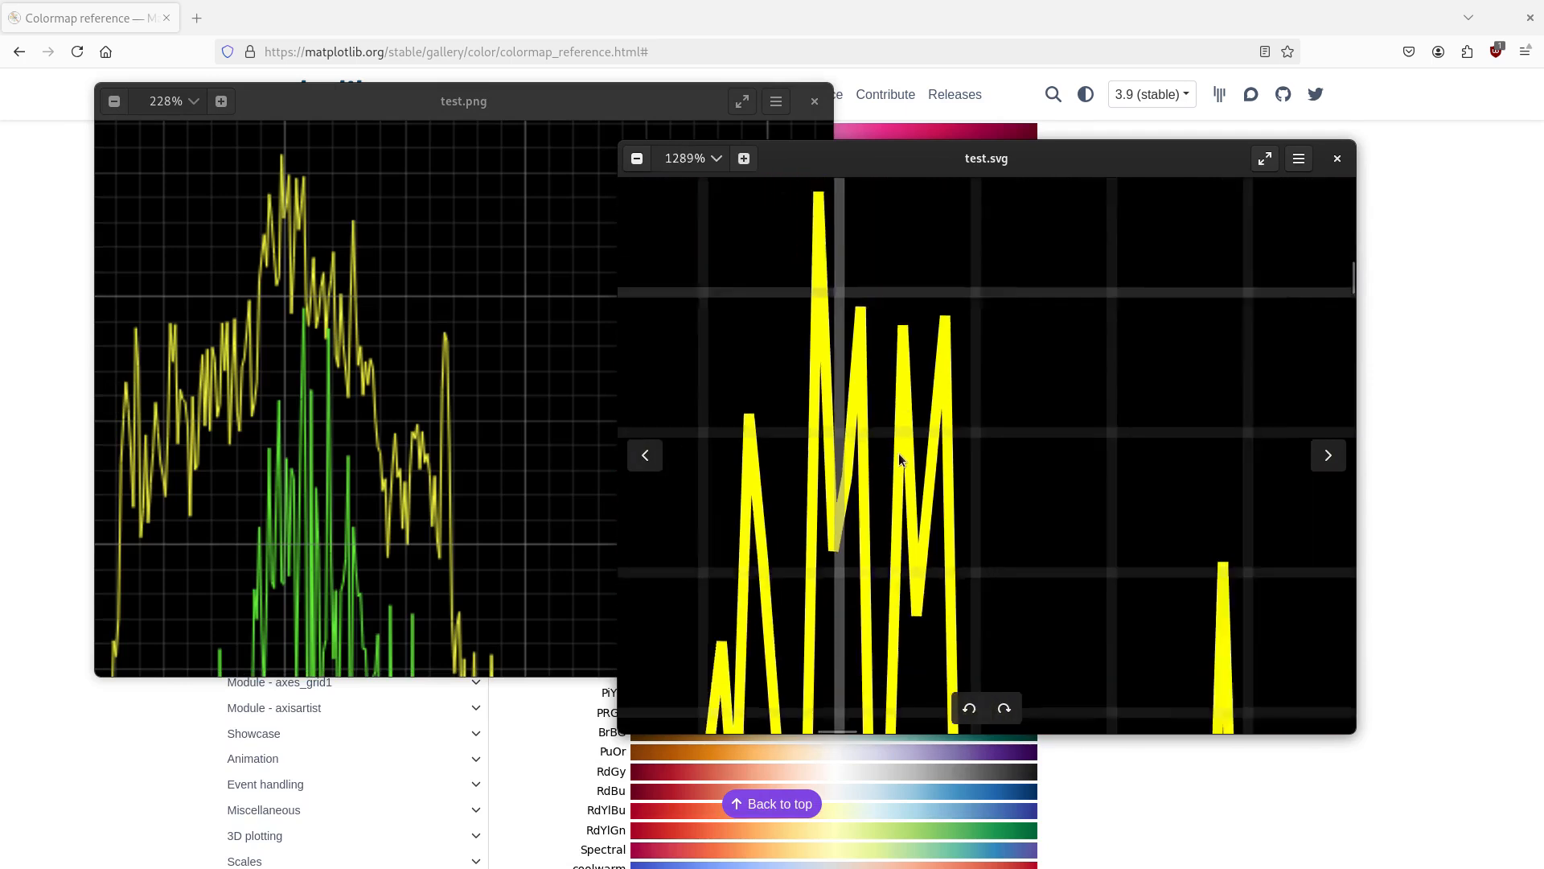
left_click(637, 159)
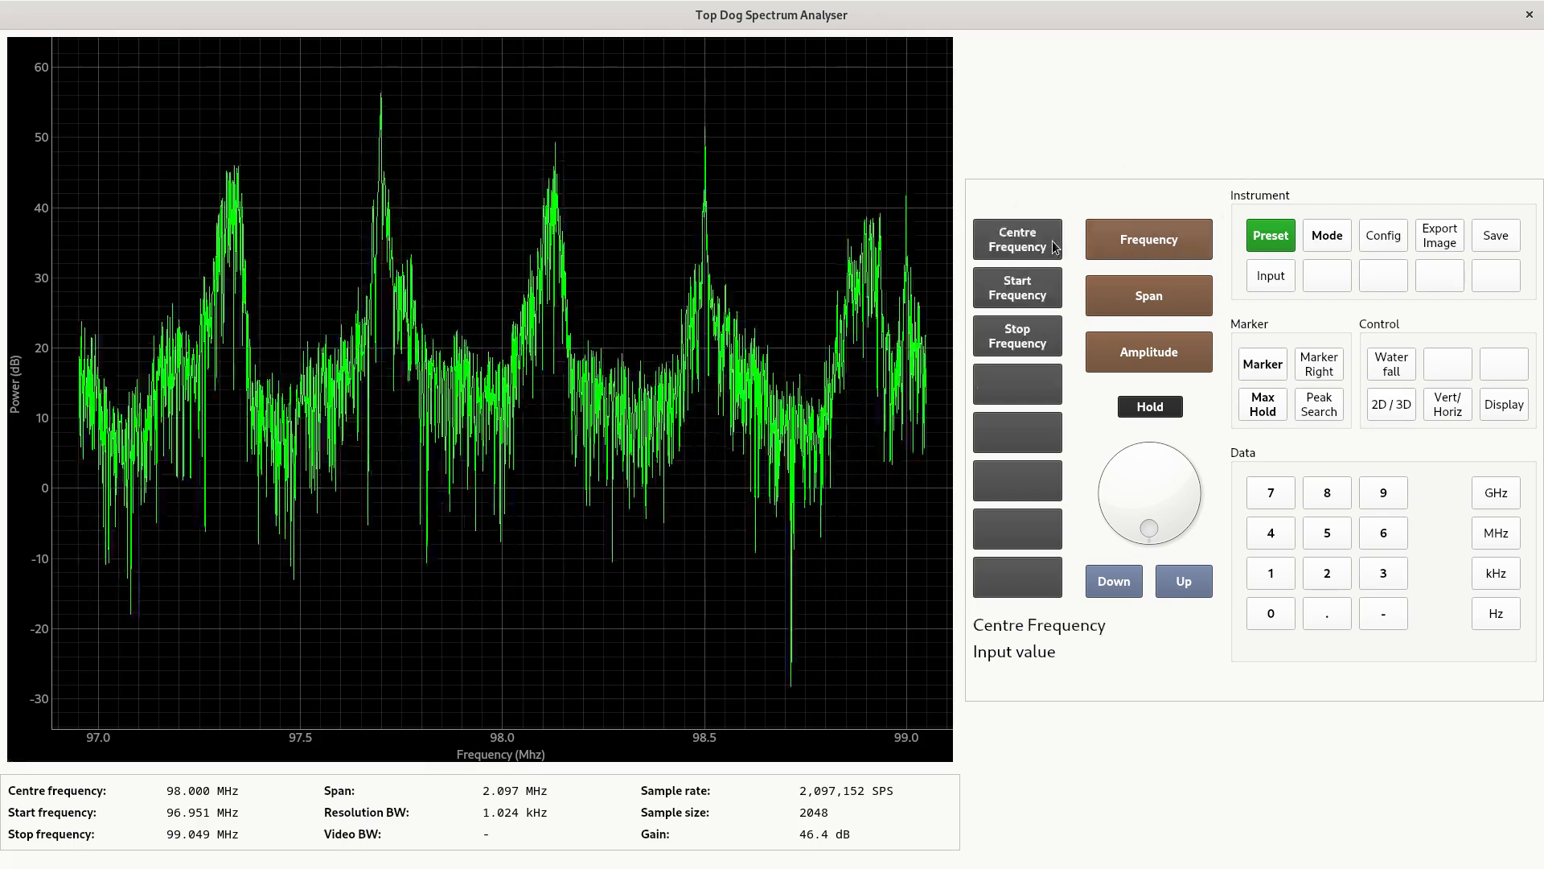
Select Centre Frequency as the value to enter on the 98 MHz spectrum display
left_click(1147, 296)
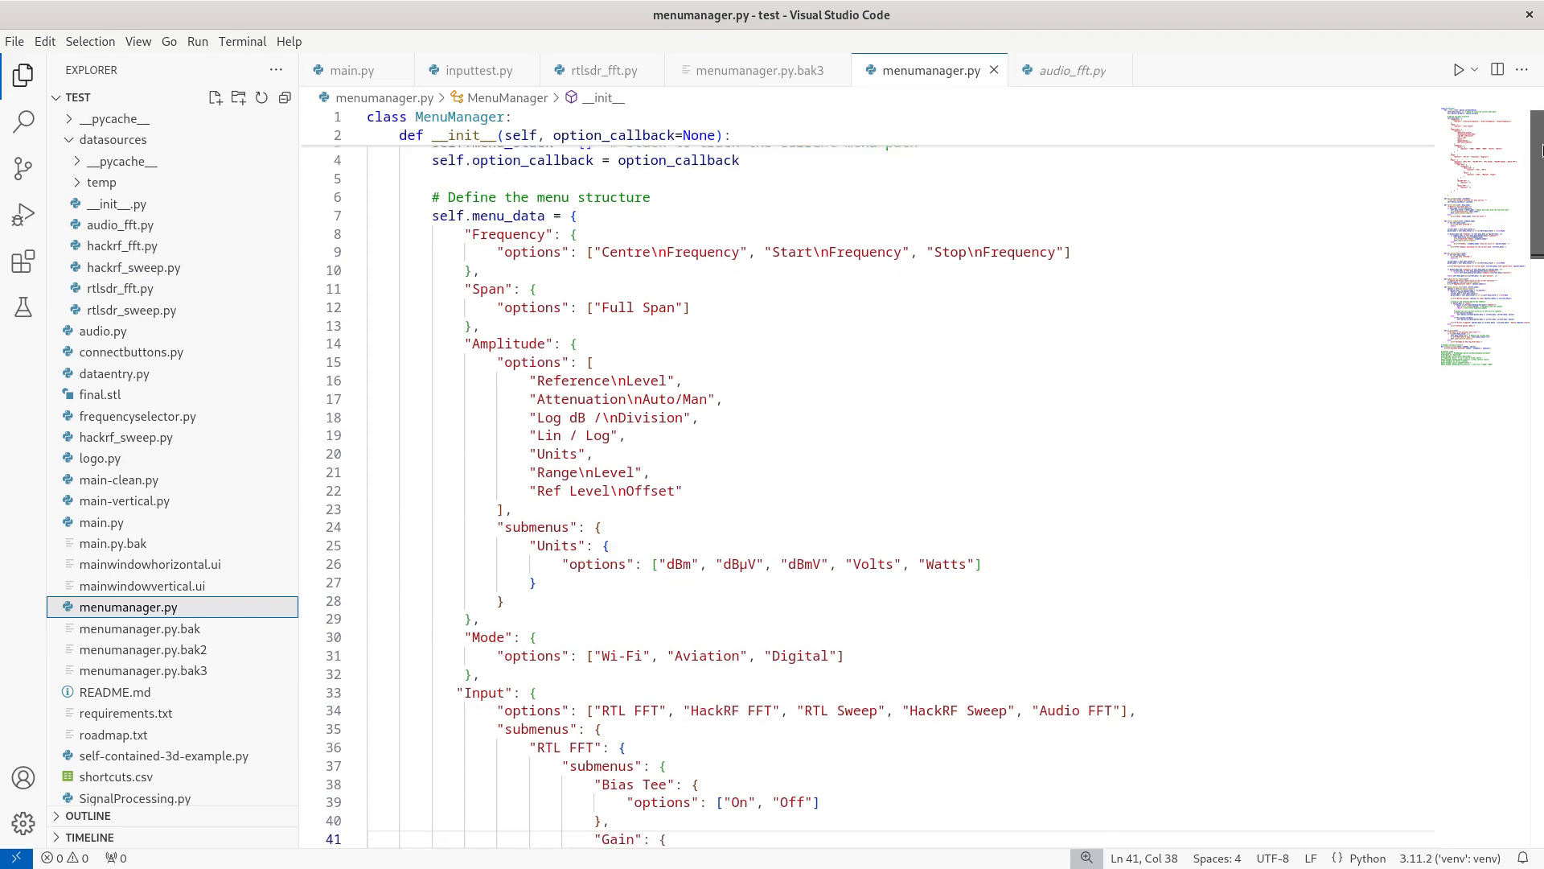
Review menumanager.py's menu structure for Frequency, Span, Amplitude, Mode and Input
scroll("down", 3)
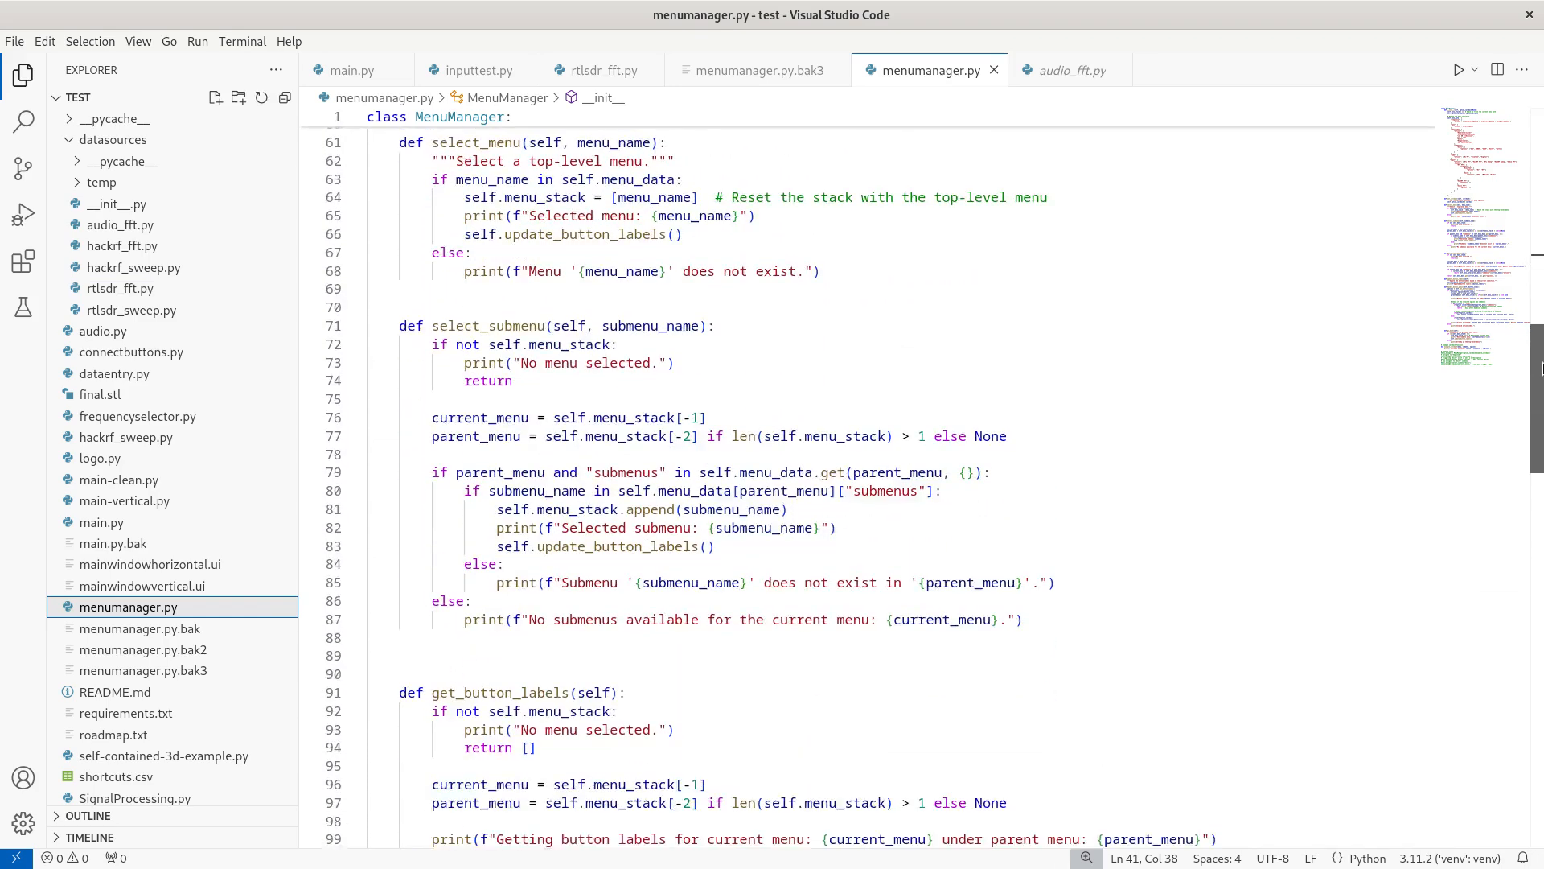
scroll("down", 3)
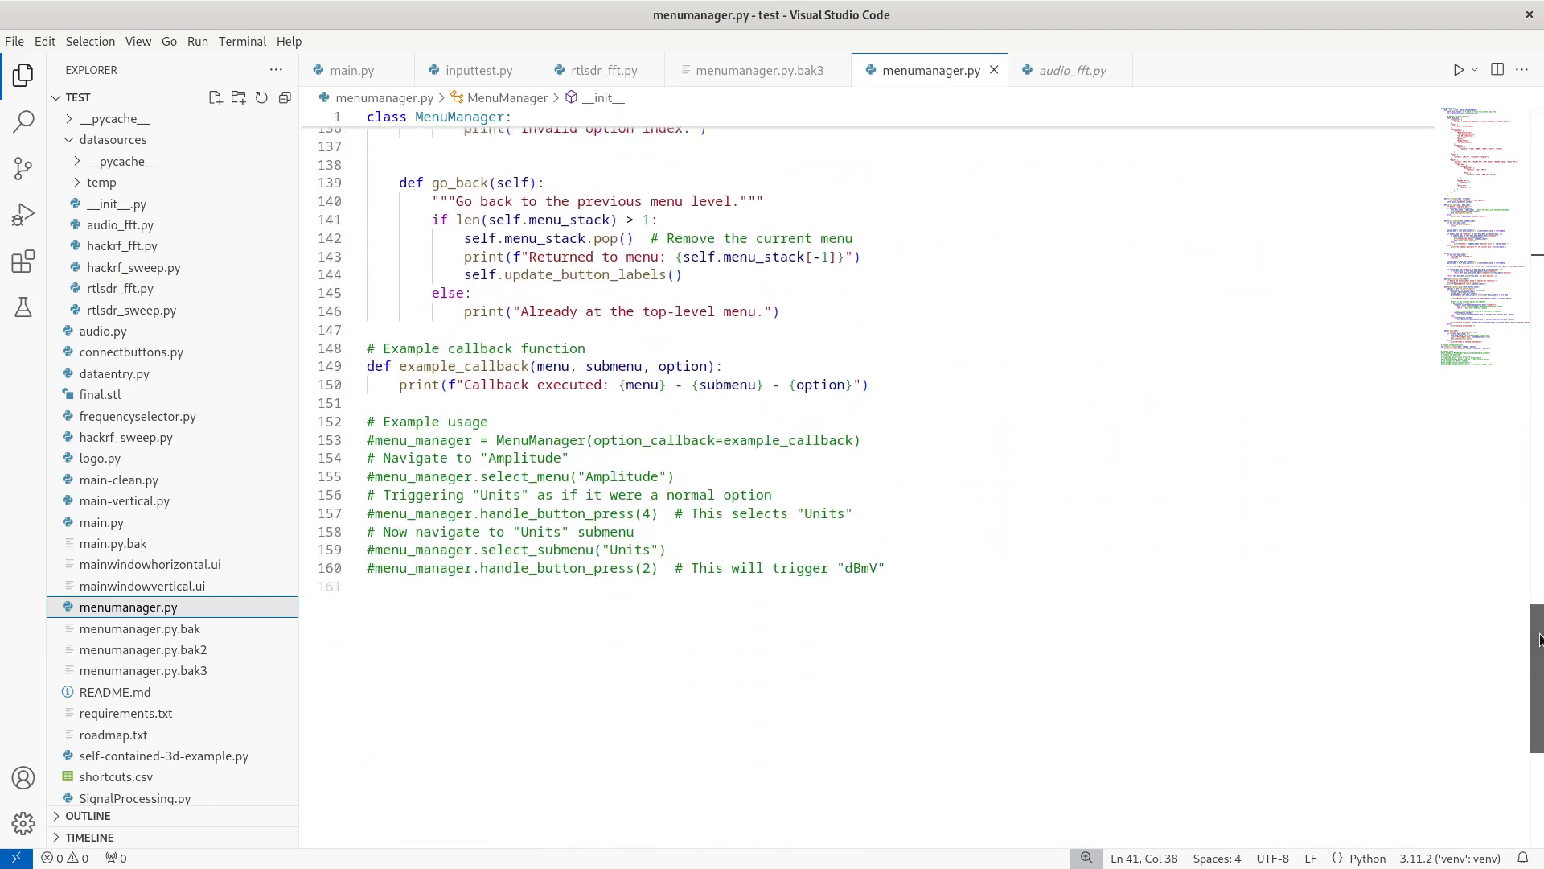
scroll("up", 3)
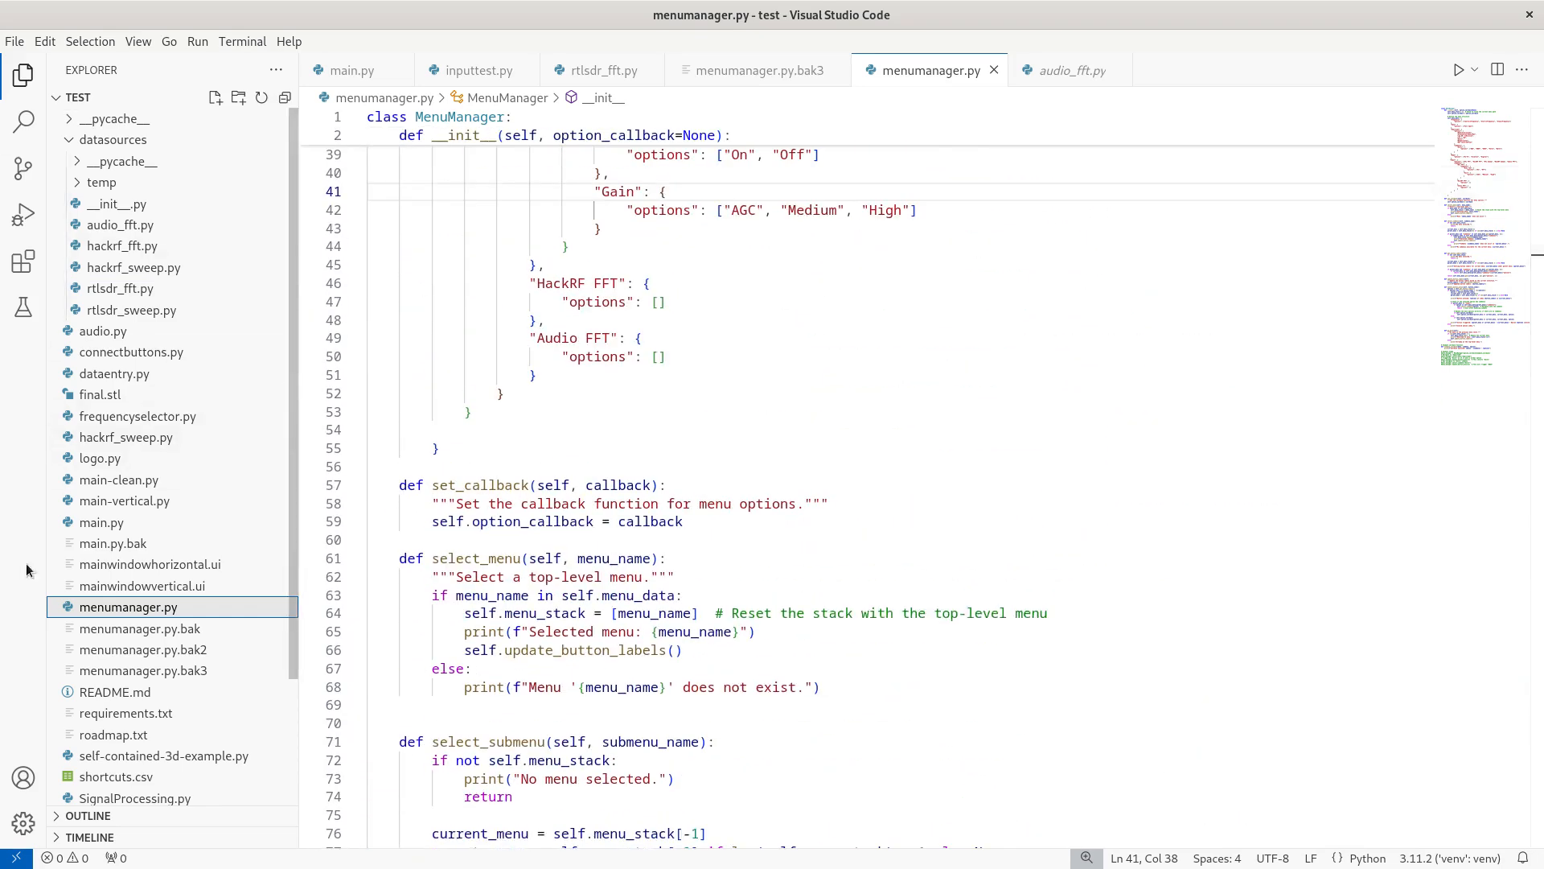
Review main.py's MainWindow __init__, keyPressEvent, export_image and update_plot code
left_click(347, 69)
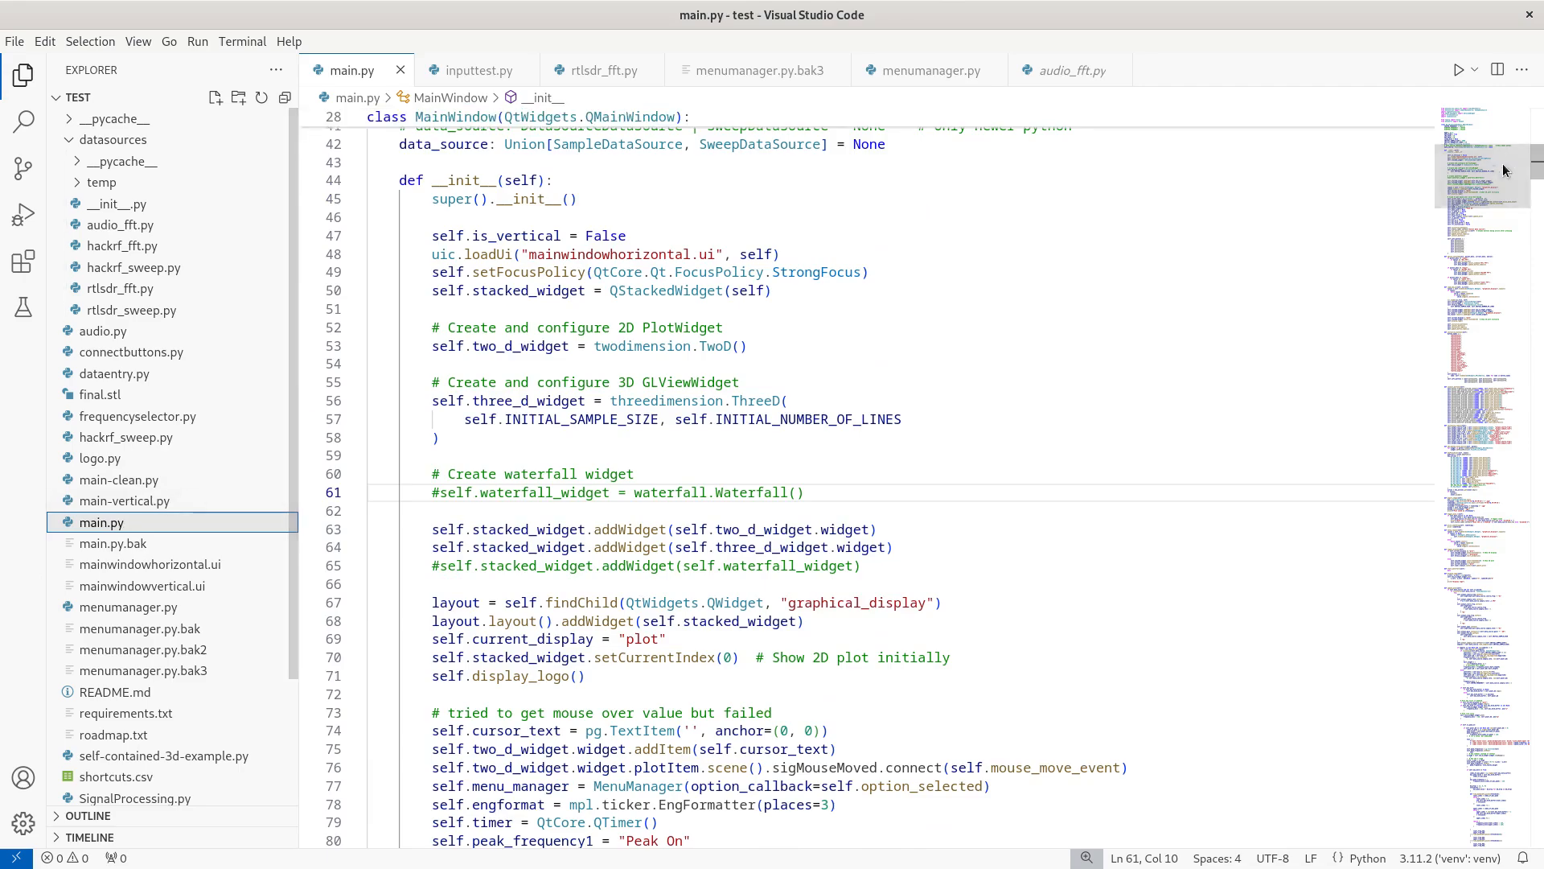
scroll("down", 3)
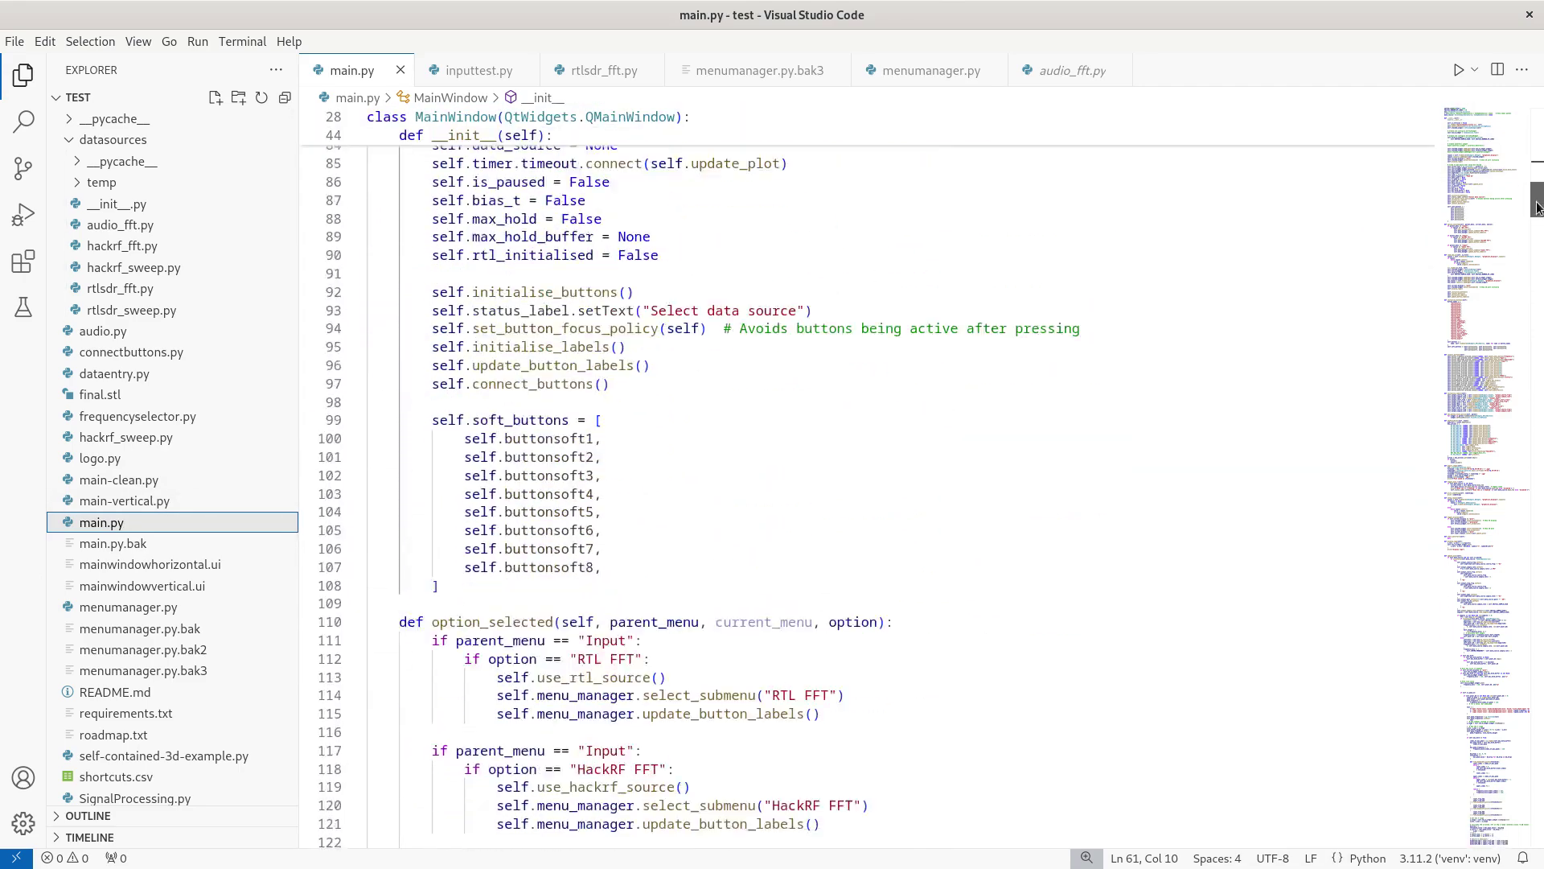
scroll("down", 3)
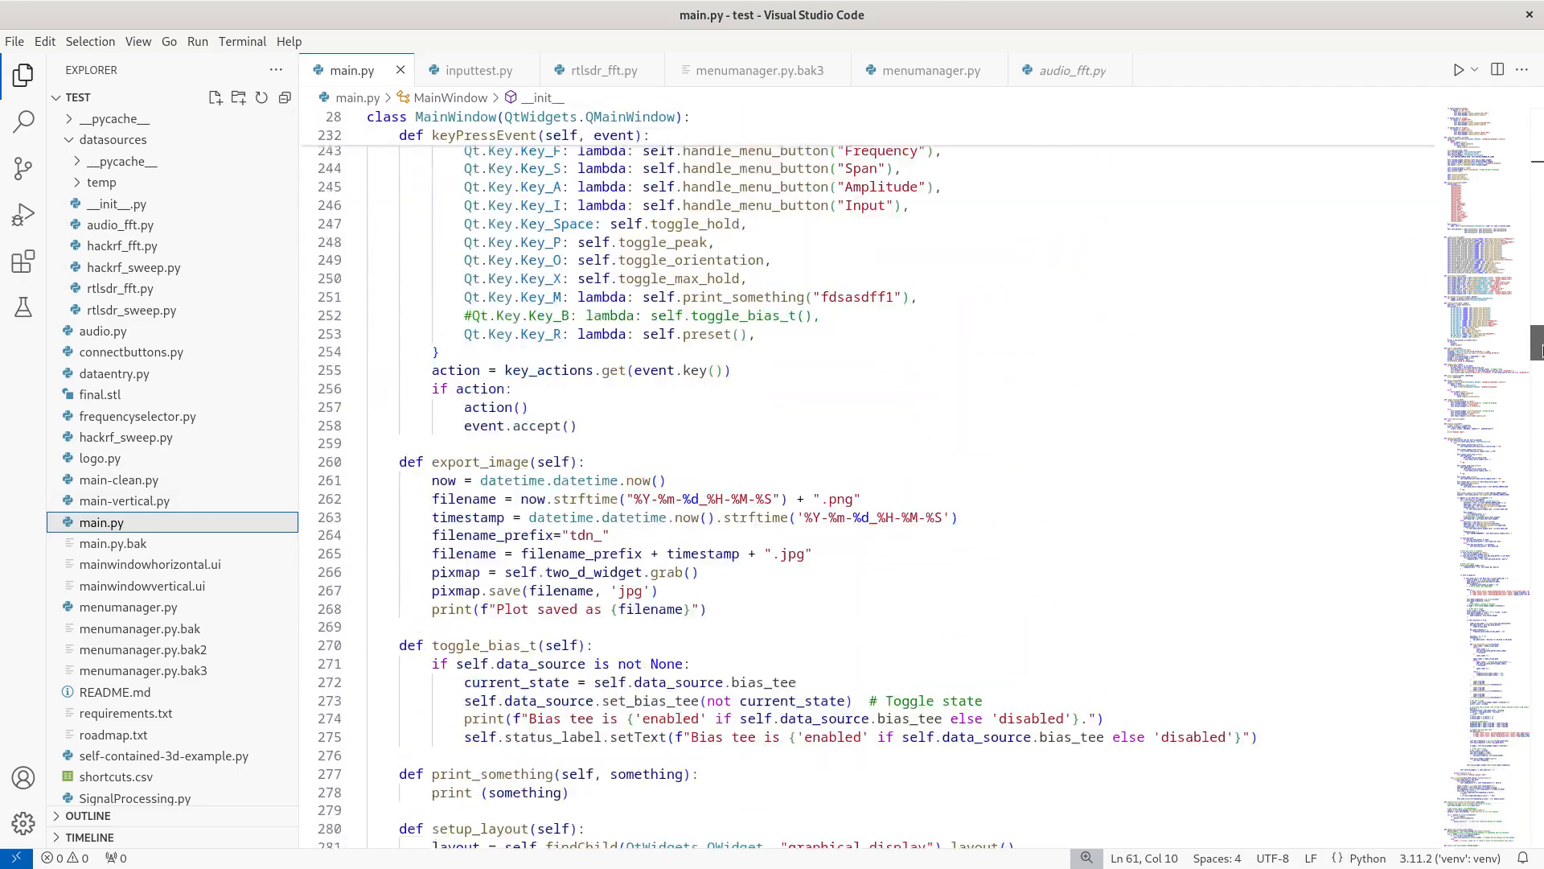
scroll("down", 3)
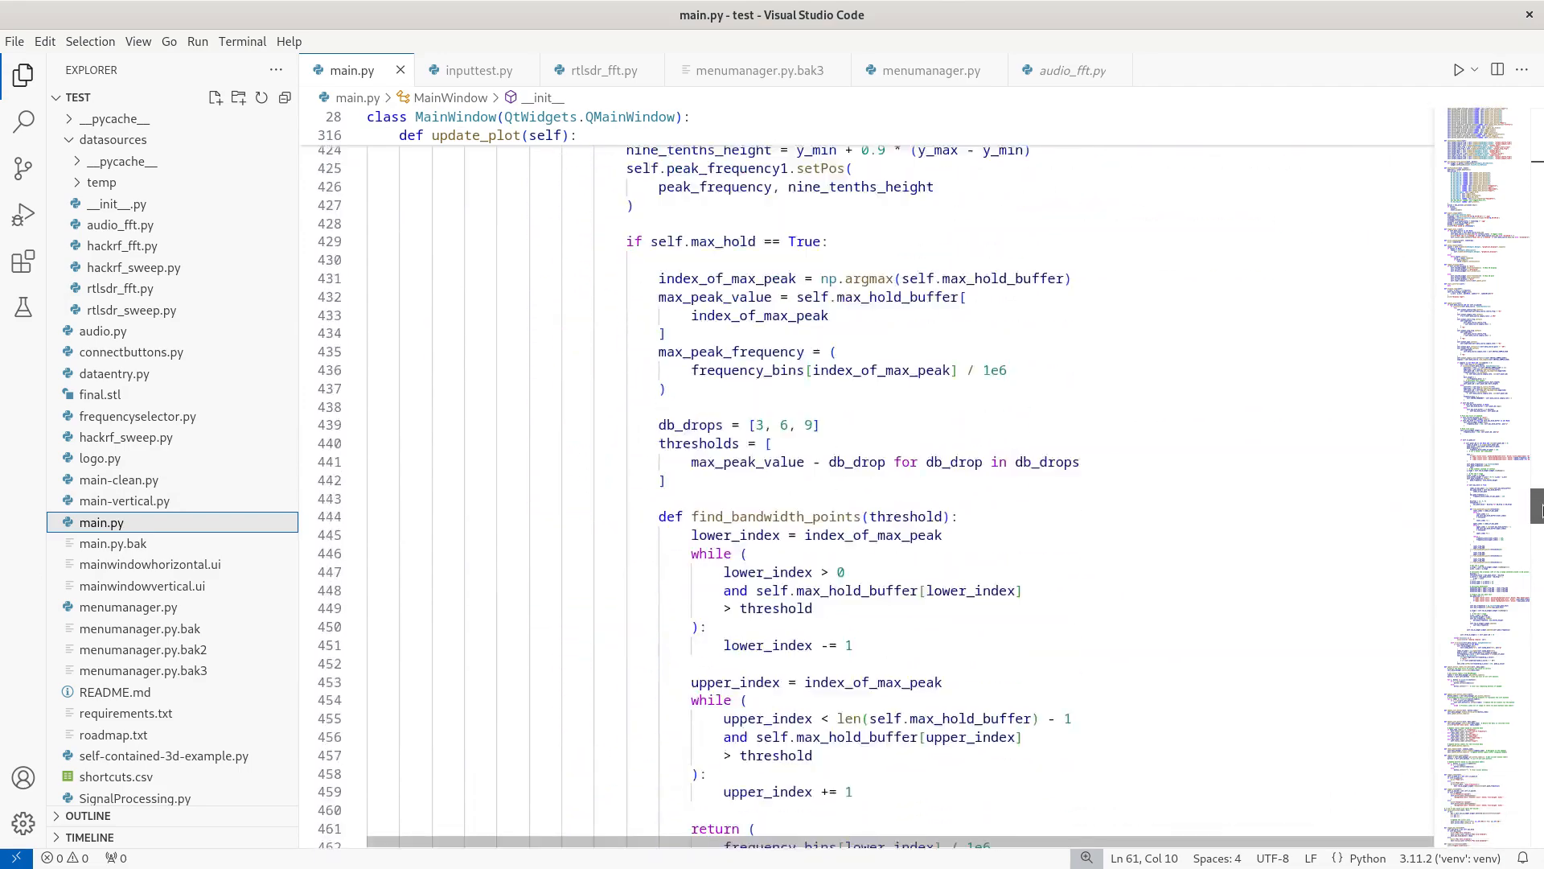
scroll("up", 3)
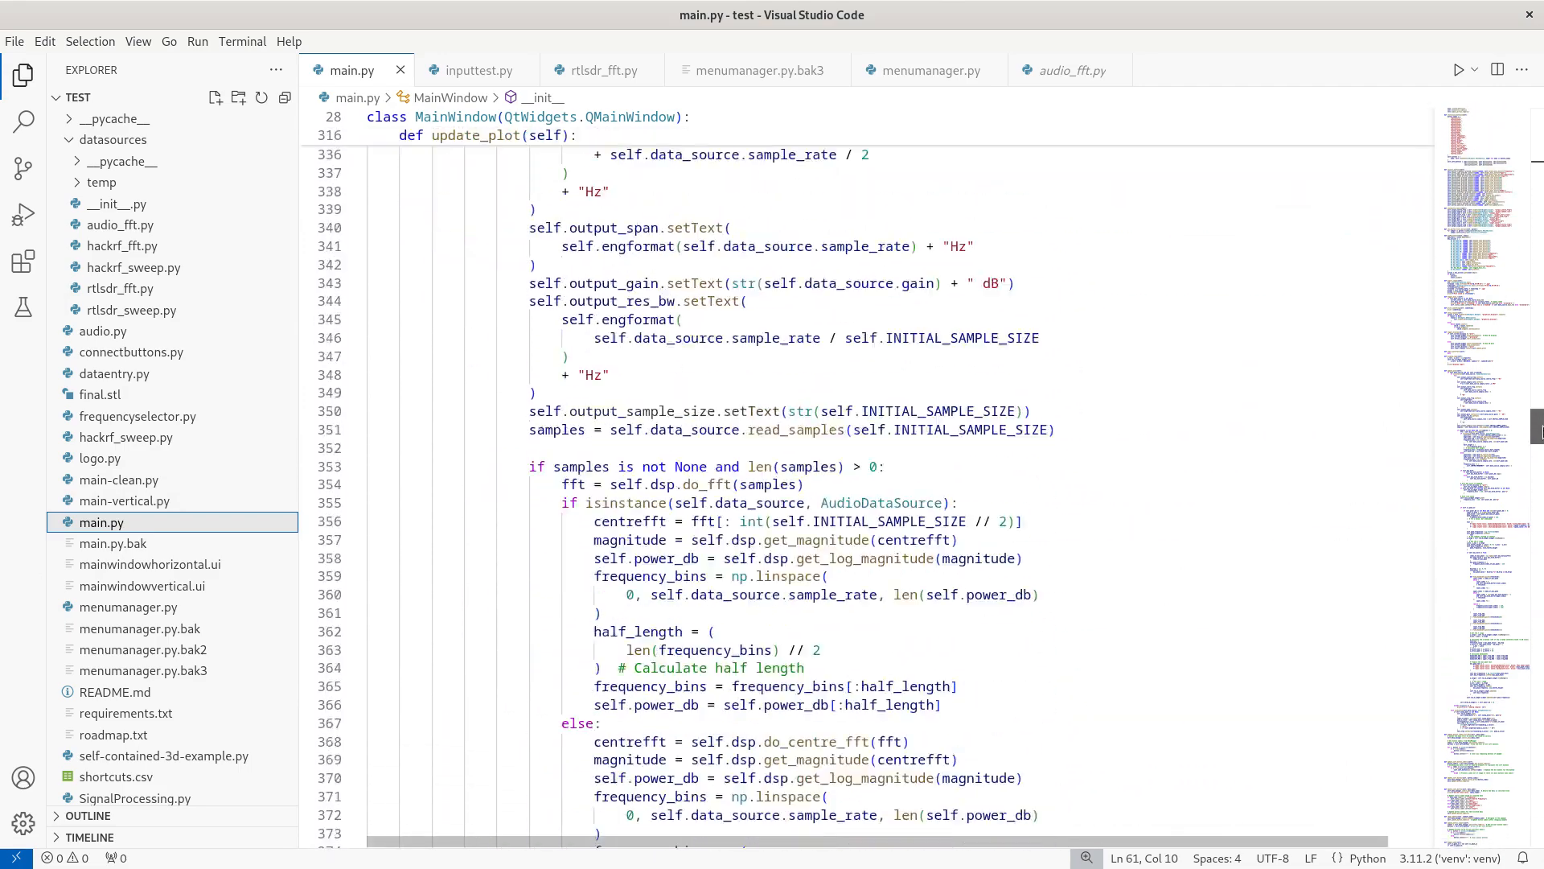
scroll("down", 3)
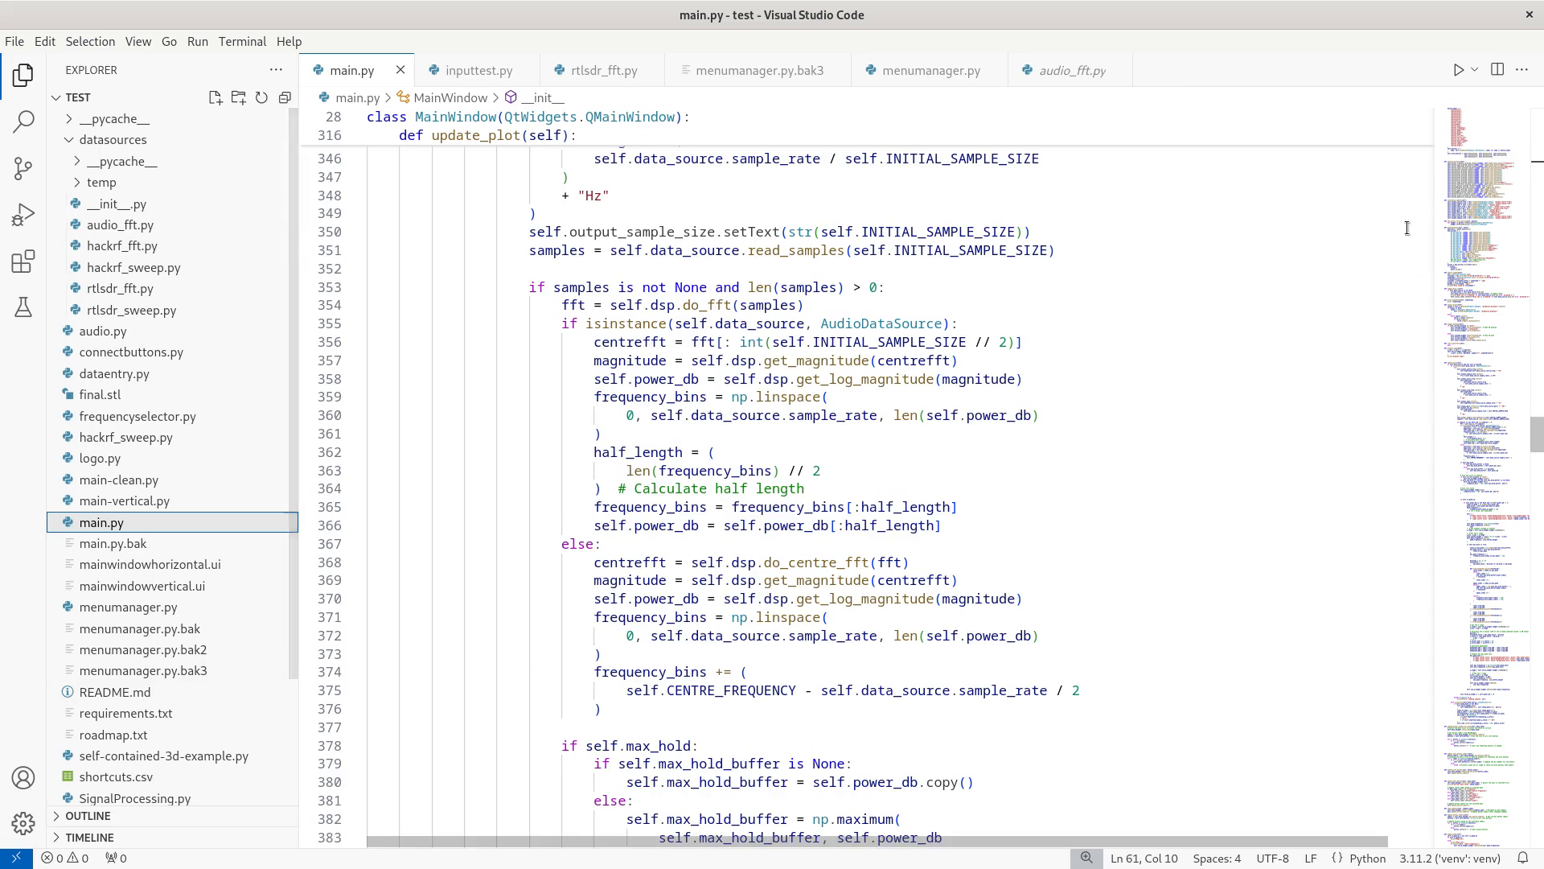
scroll("down", 3)
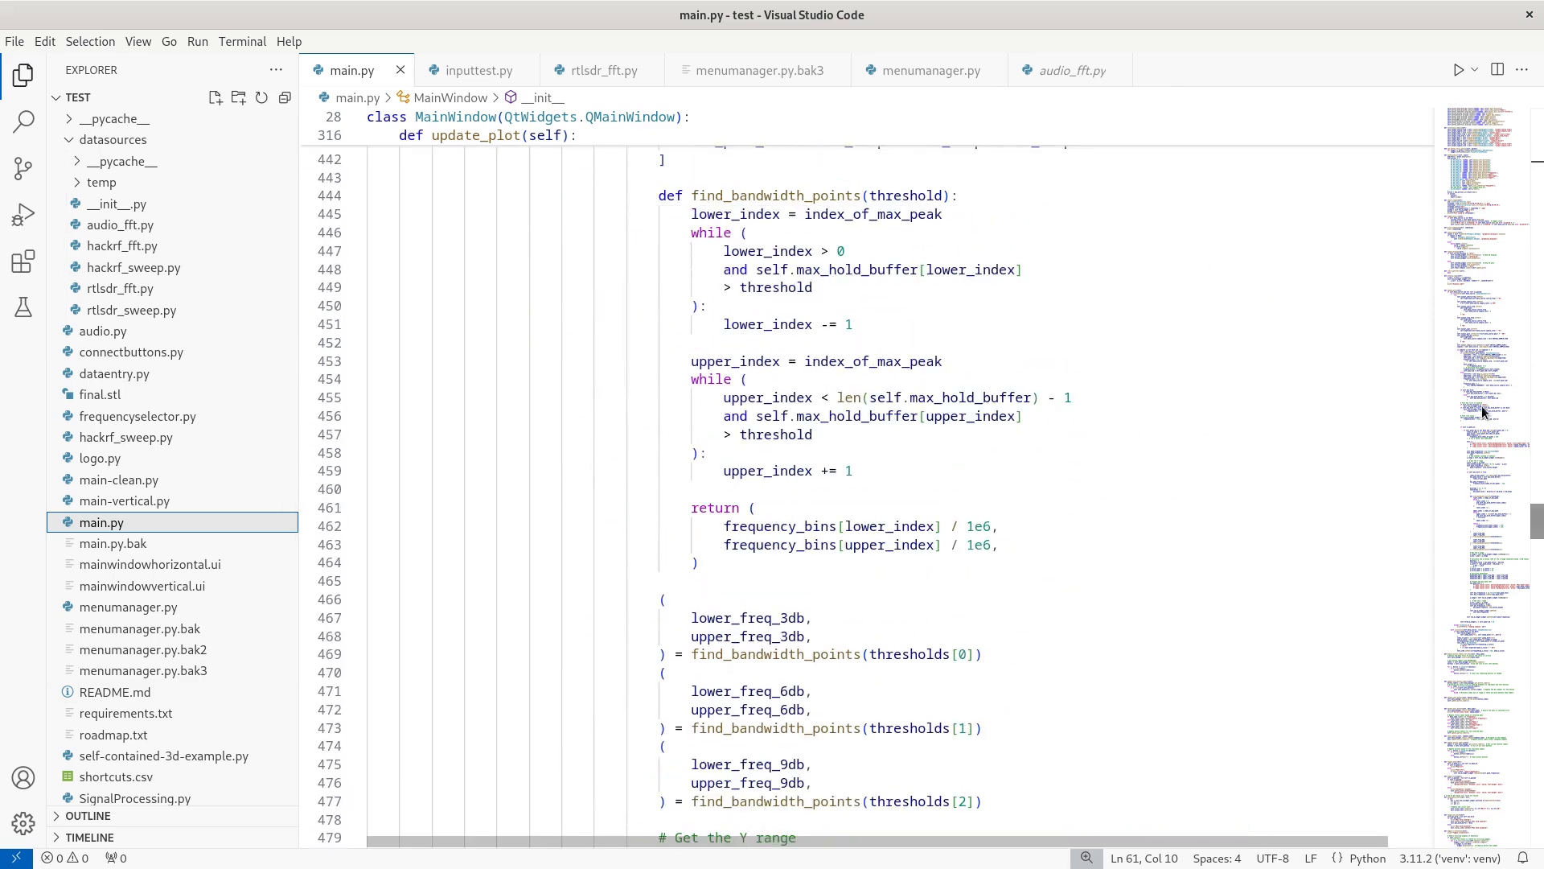
left_click(1461, 69)
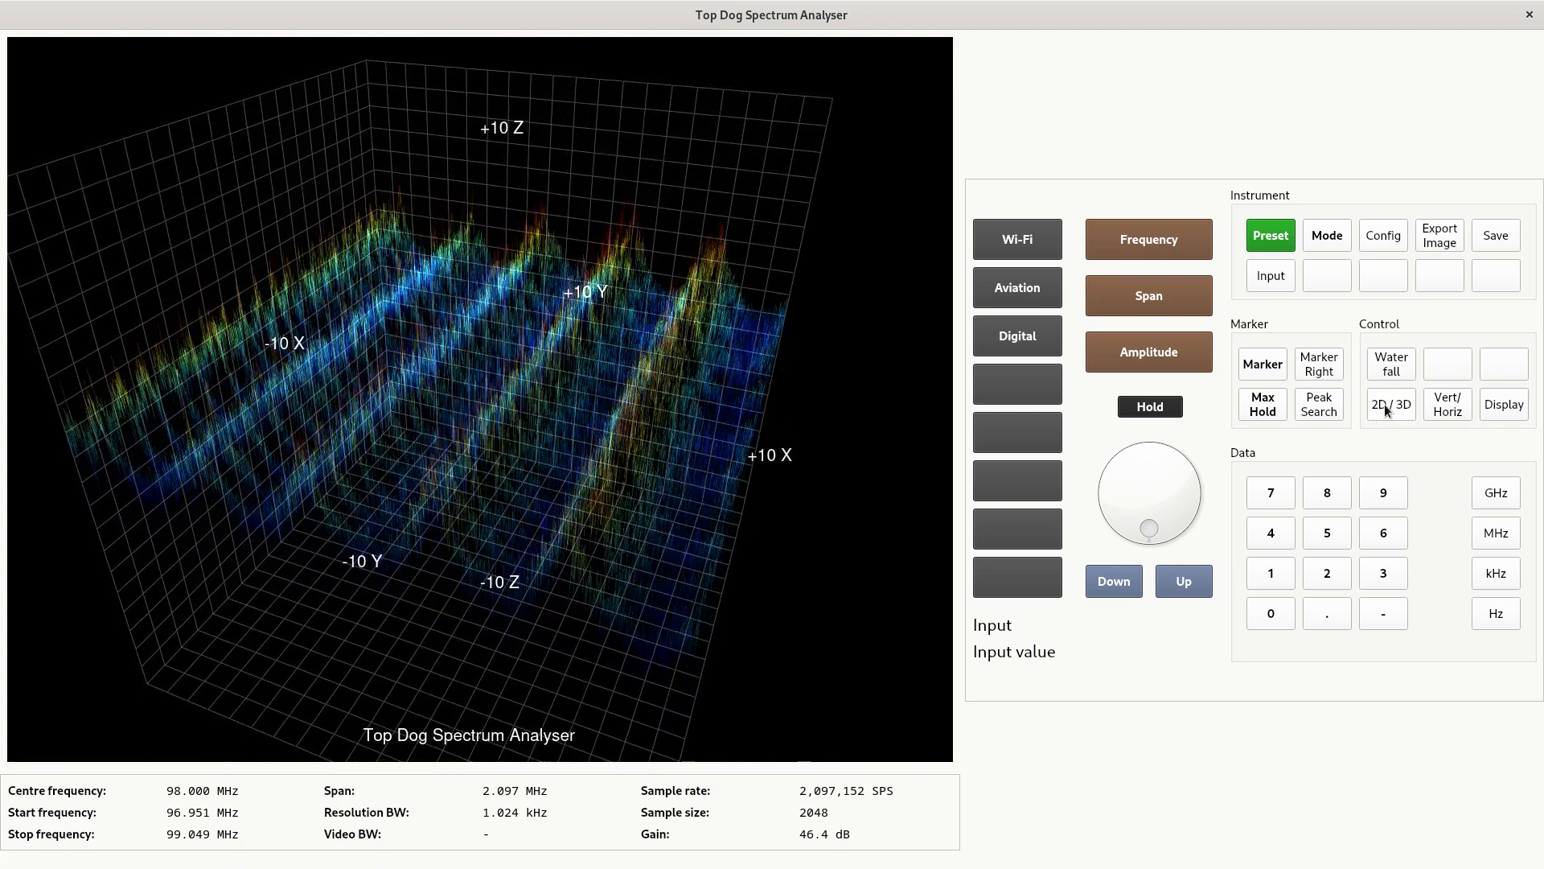
Switch the 3D waterfall back to the 2D spectrum and bring up the Frequency options
left_click(1390, 404)
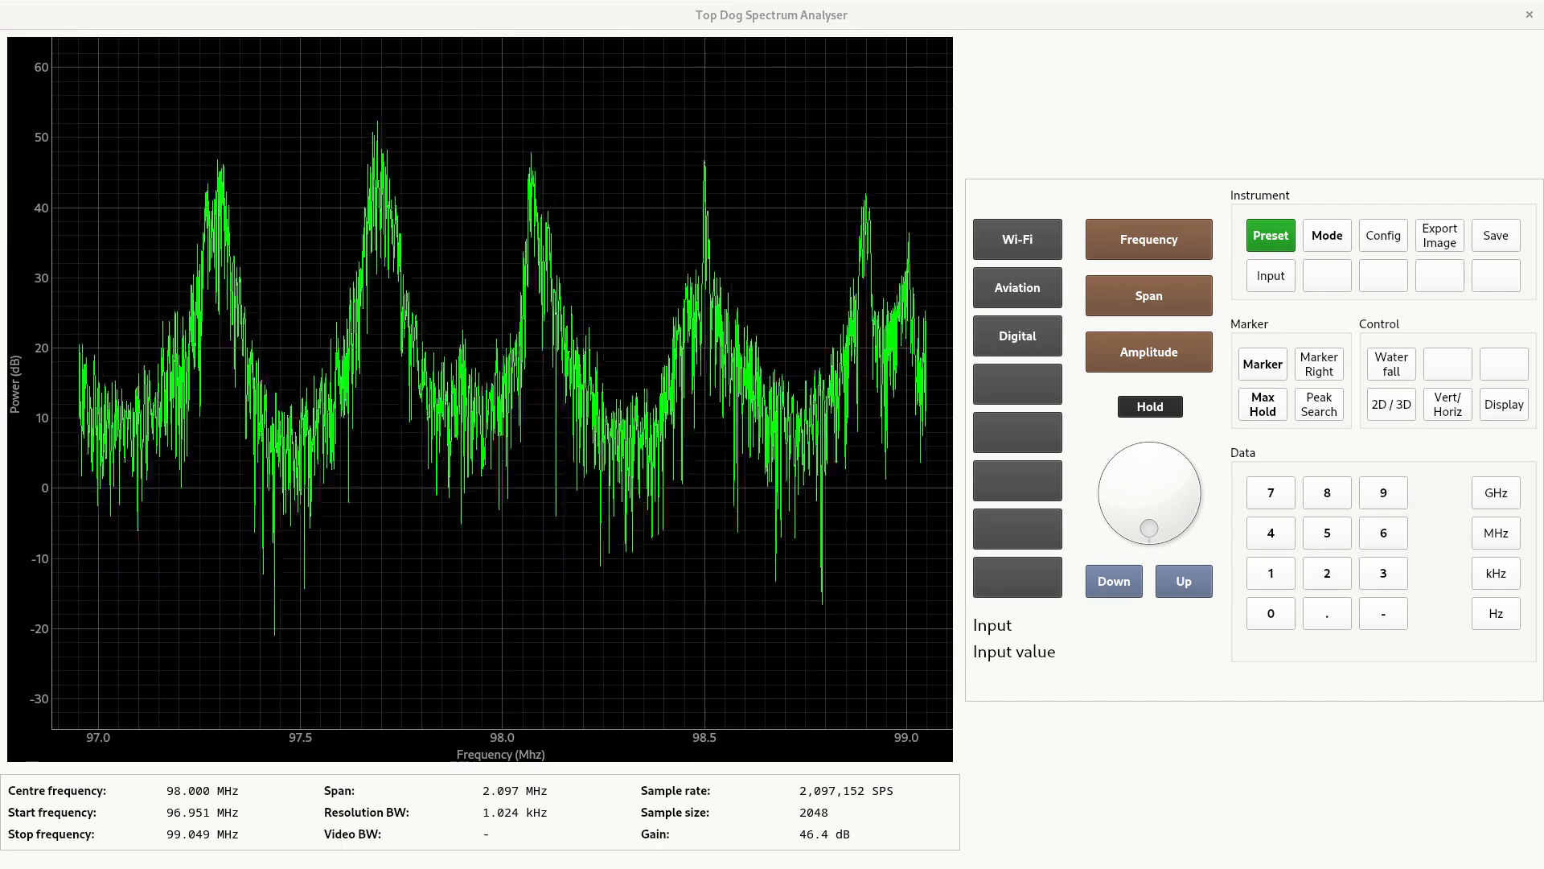
mouse_move(1139, 239)
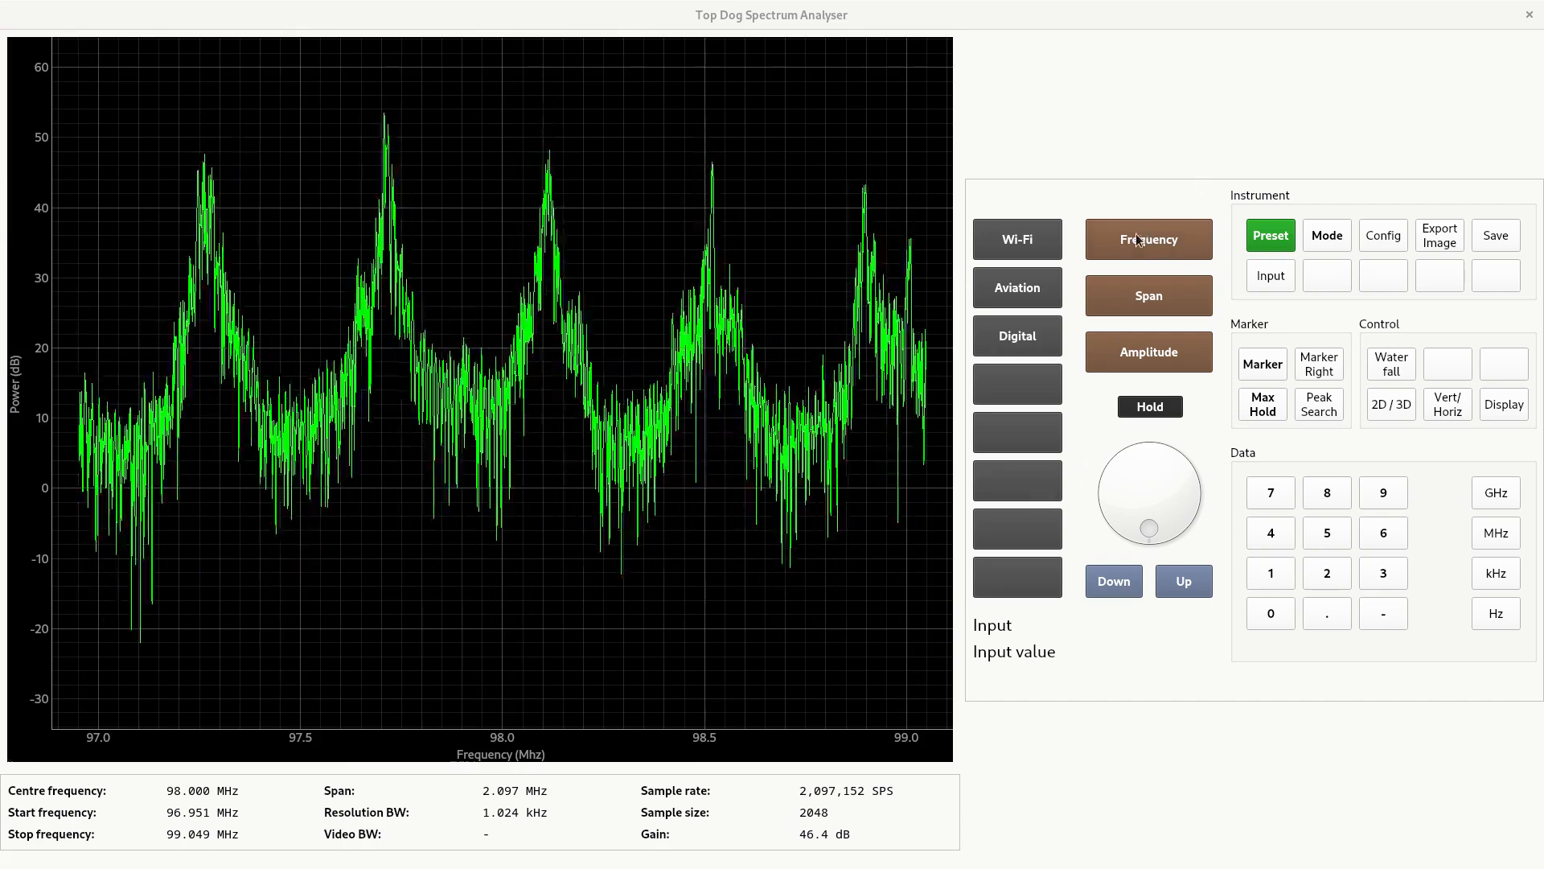
left_click(1147, 239)
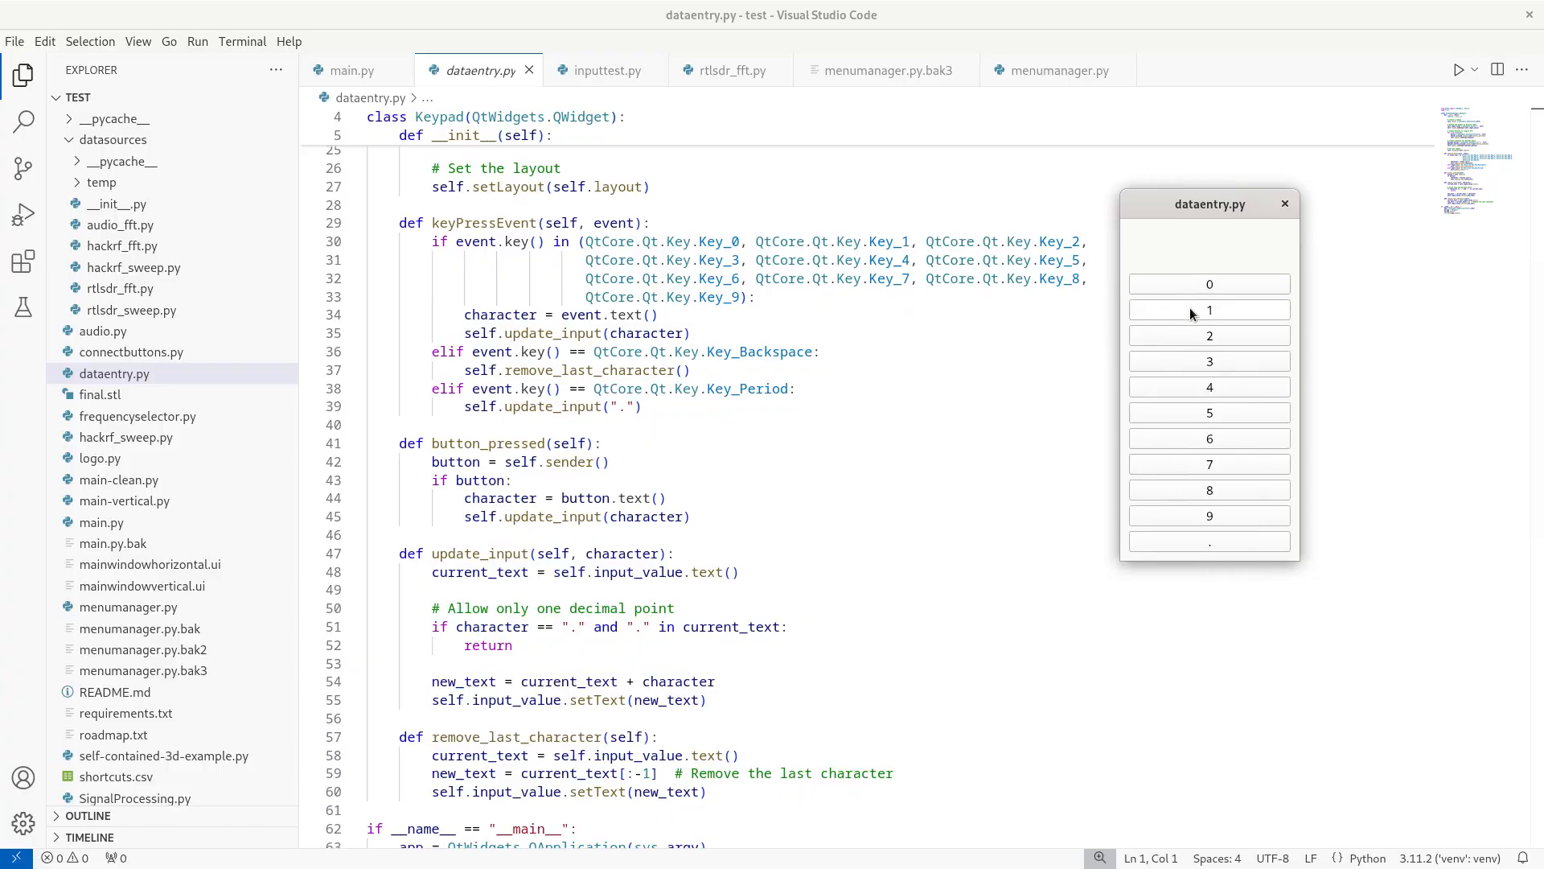
Enter digit 1 on the dataentry.py keypad so its display reads 01
left_click(1209, 309)
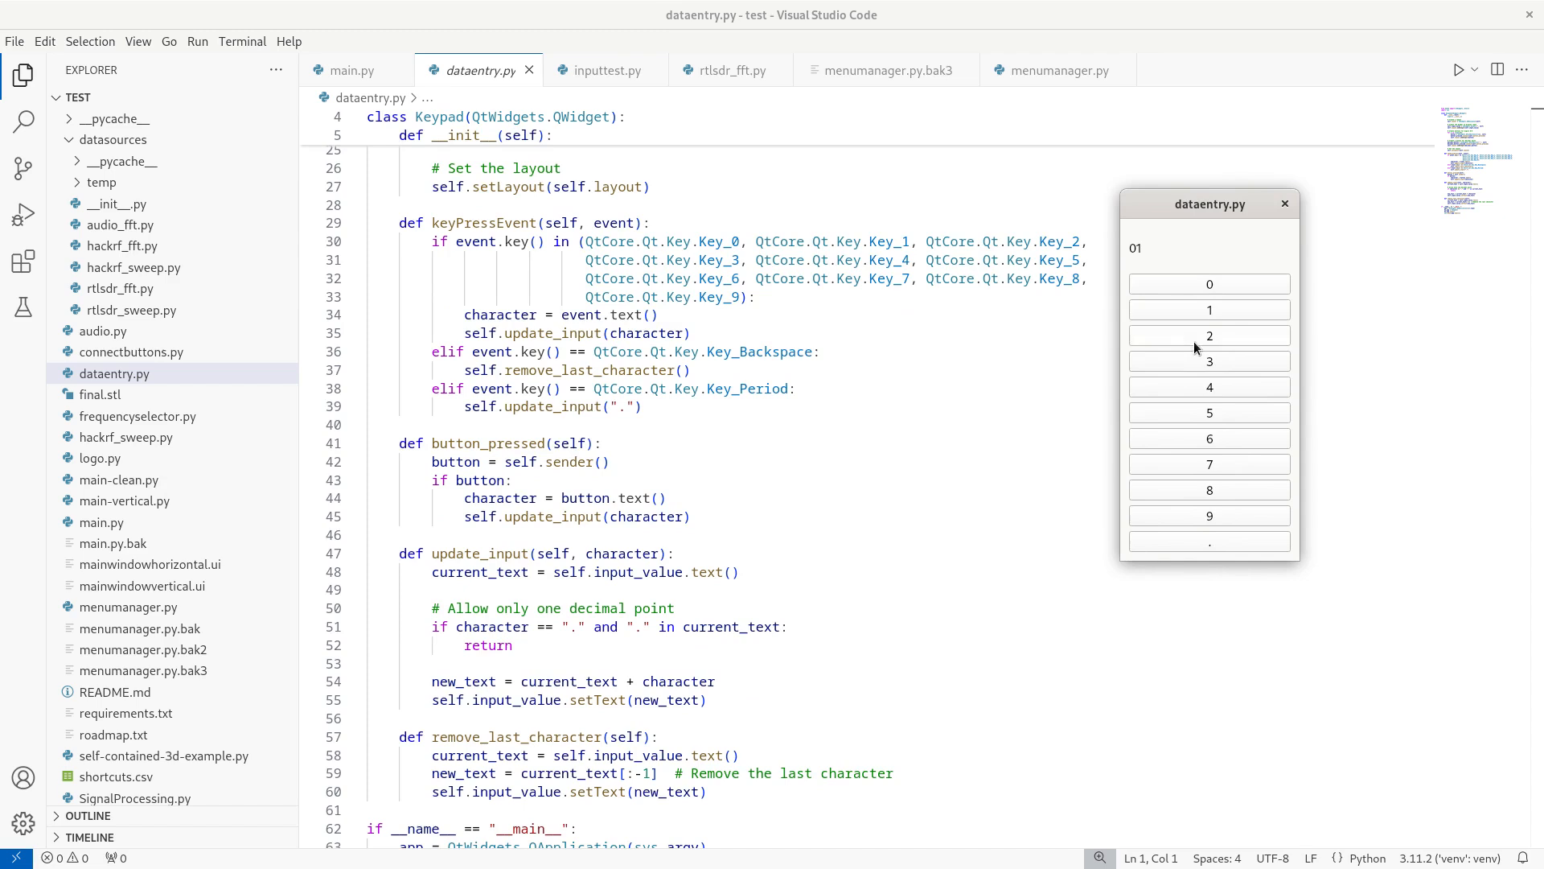